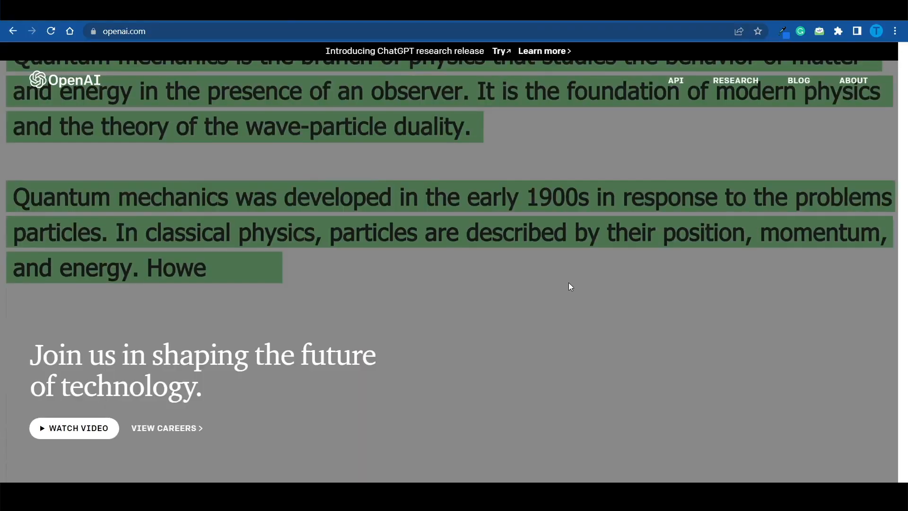
# - Reach the ChatGPT start page from the OpenAI website, with an empty new conversation ready
pyautogui.scroll(-3)
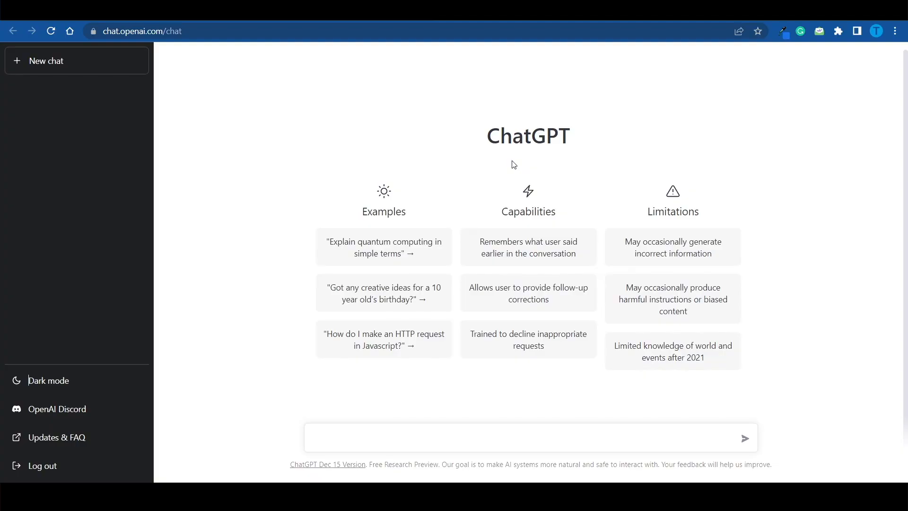
pyautogui.moveTo(504, 201)
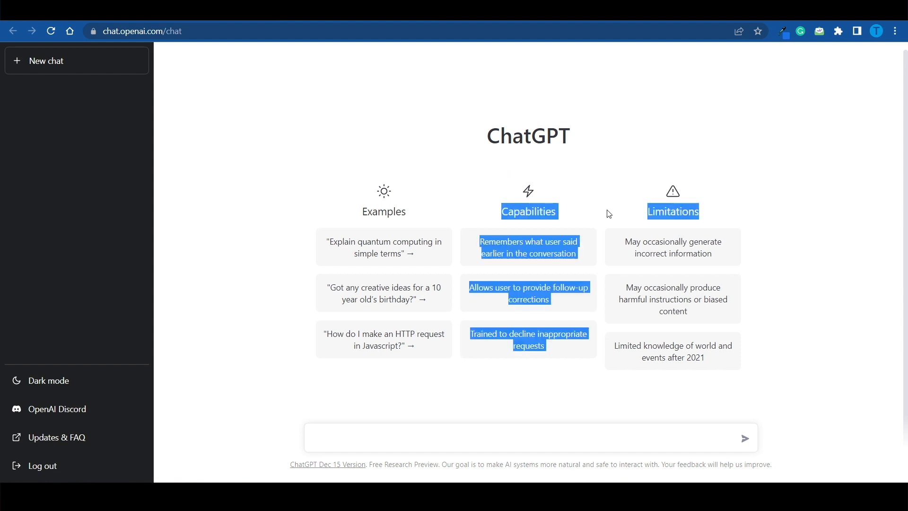
pyautogui.click(757, 310)
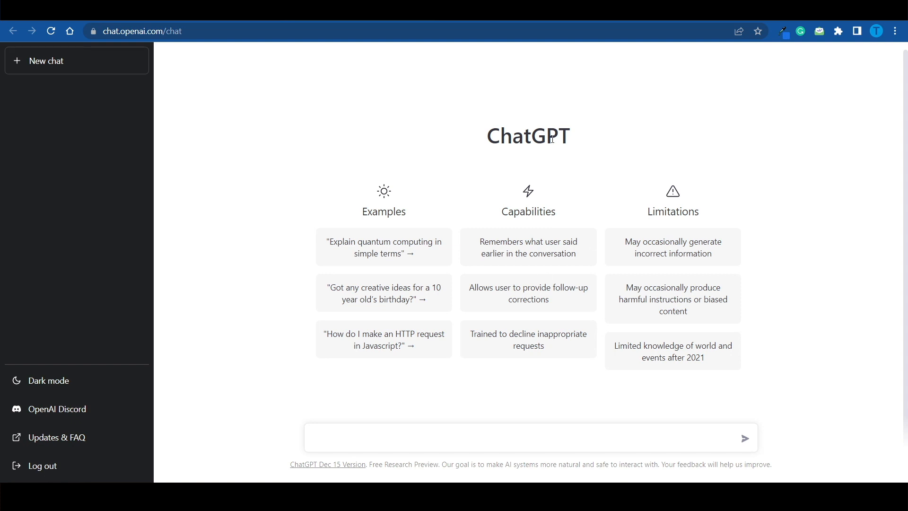
pyautogui.moveTo(716, 133)
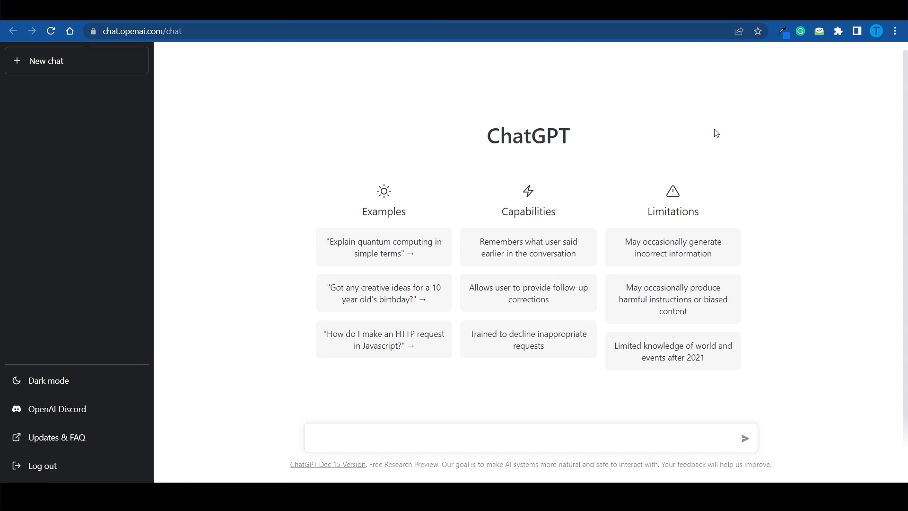
pyautogui.moveTo(631, 186)
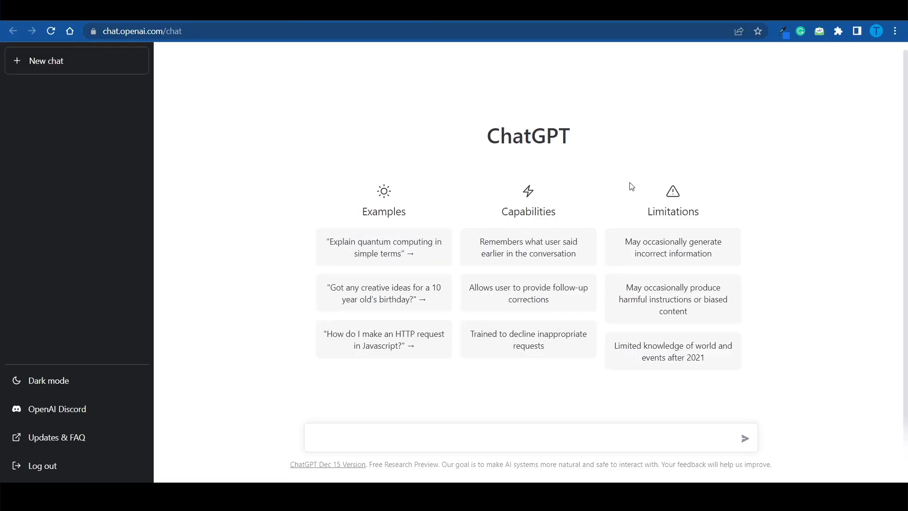
pyautogui.moveTo(577, 110)
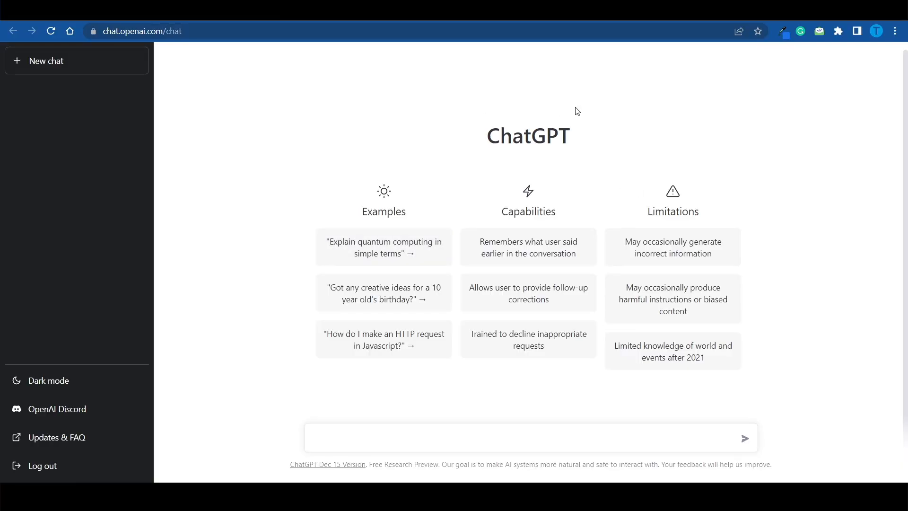
# - Enter the prompt 'write an article about the best side hustles for beginners'
pyautogui.write('write')
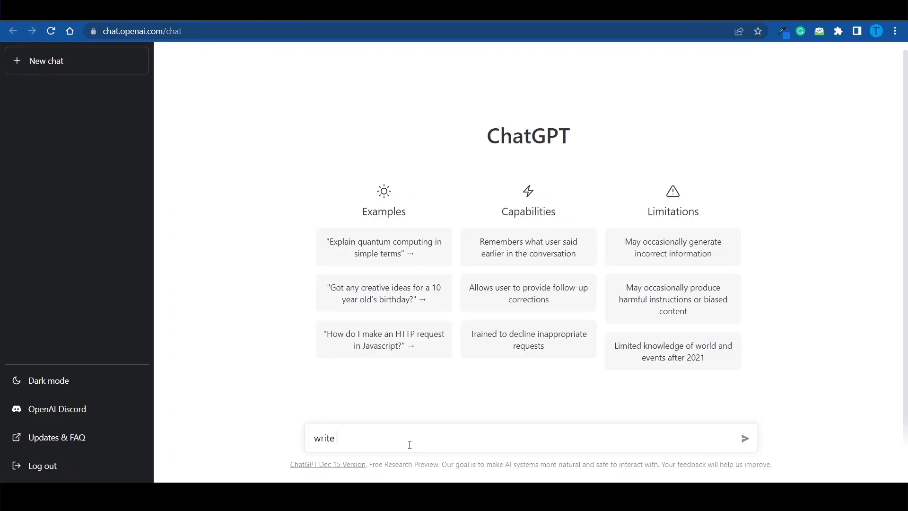
pyautogui.write('an article about')
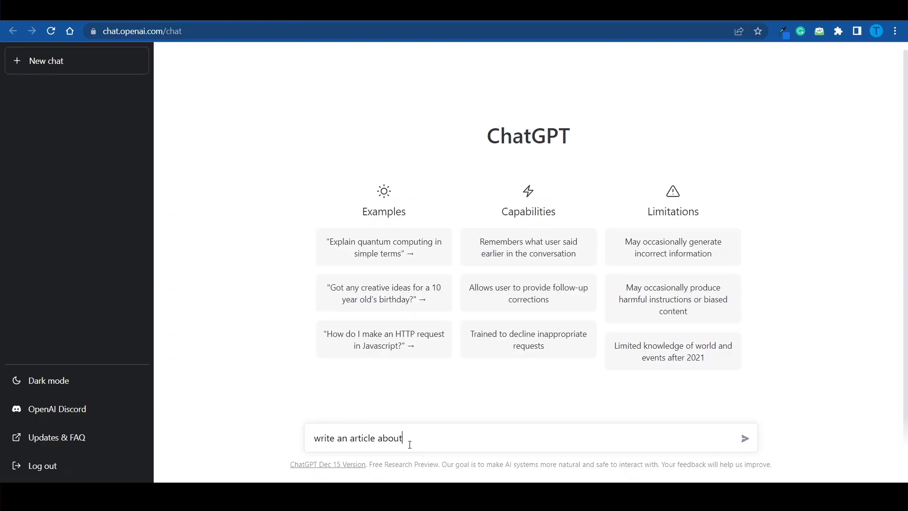
pyautogui.write('the best side hus')
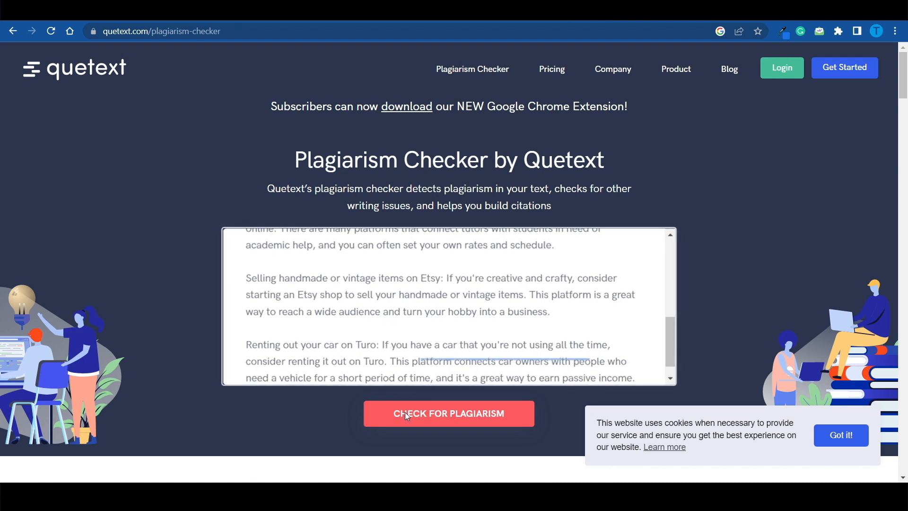
# - Run Quetext's plagiarism check on the pasted side-hustle article and deselect the copied text
pyautogui.click(448, 413)
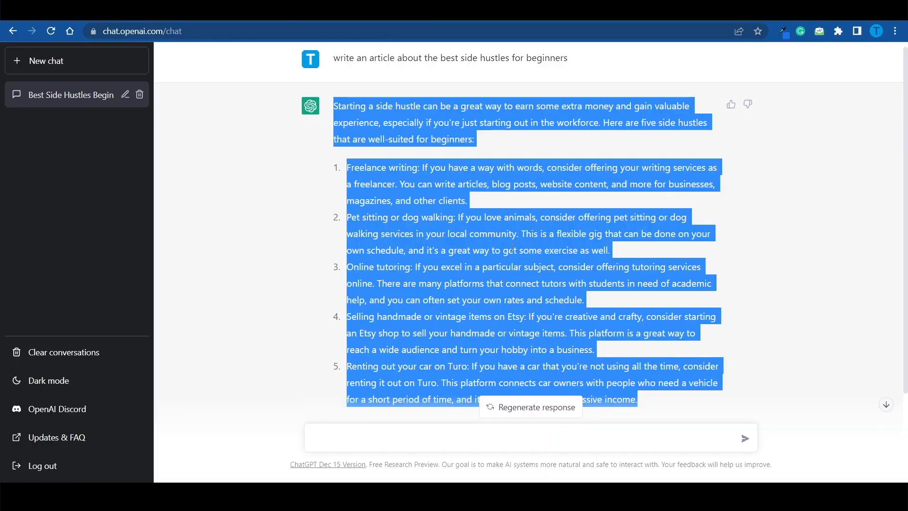
pyautogui.click(606, 213)
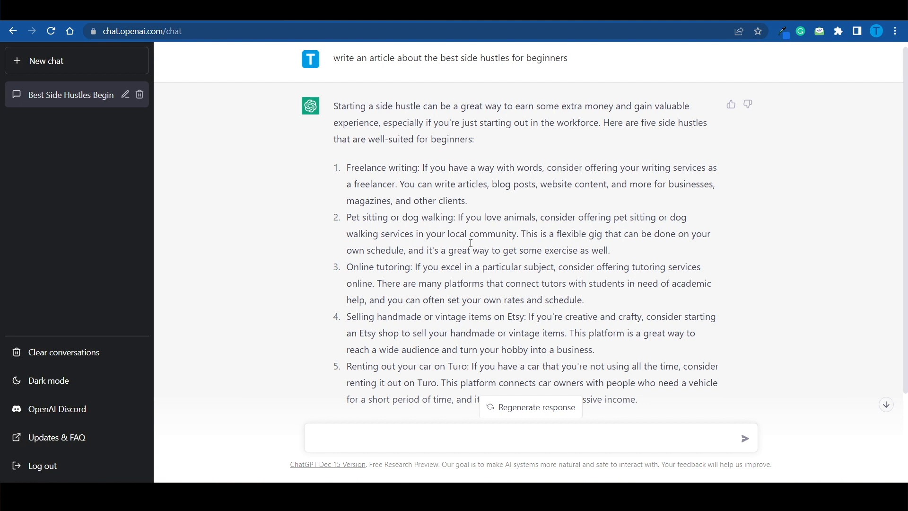
pyautogui.scroll(-3)
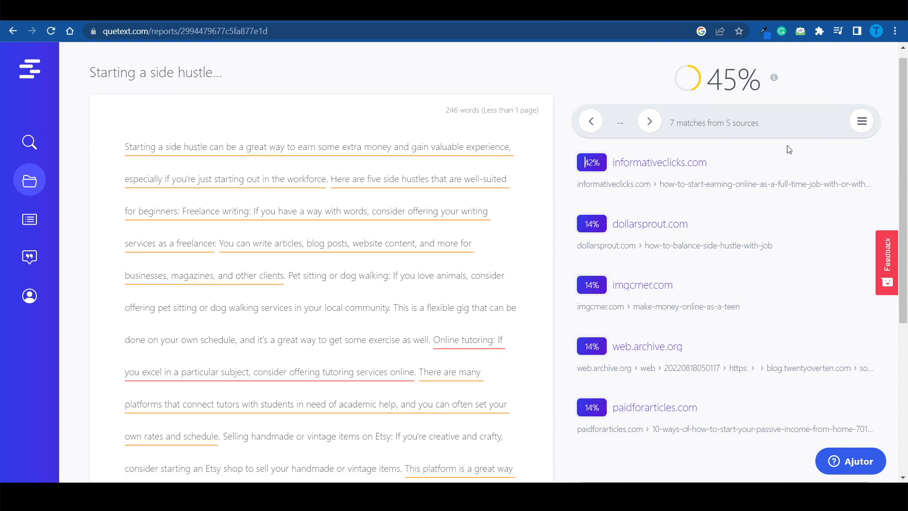
# - Review the Quetext report's 45% score with 7 matches from 5 sources
pyautogui.scroll(-3)
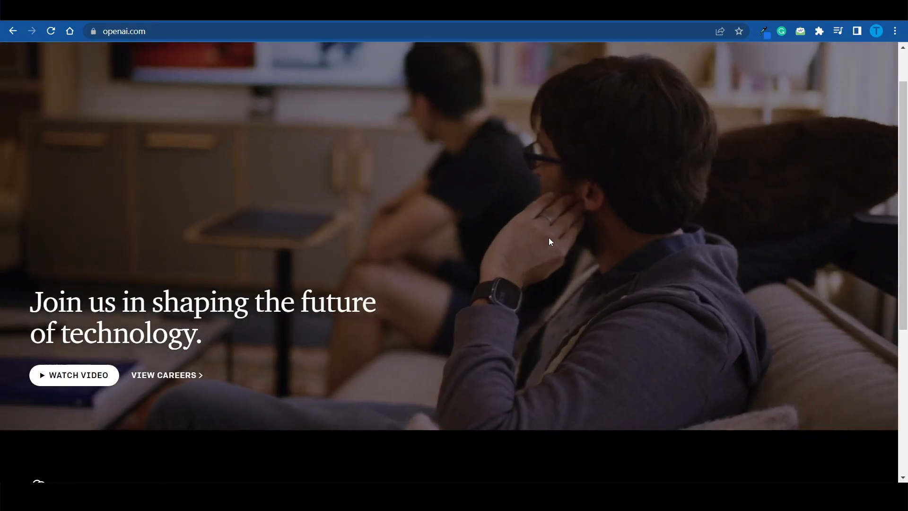
pyautogui.scroll(-3)
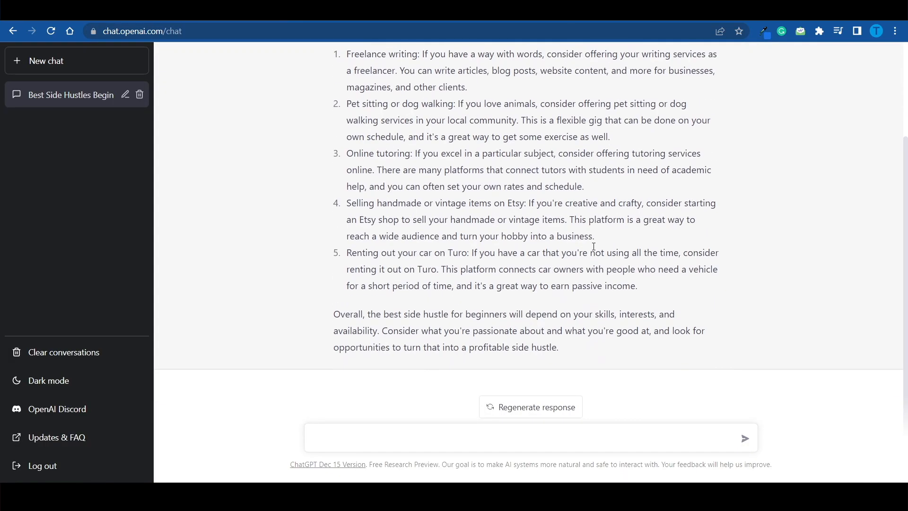
pyautogui.moveTo(736, 197)
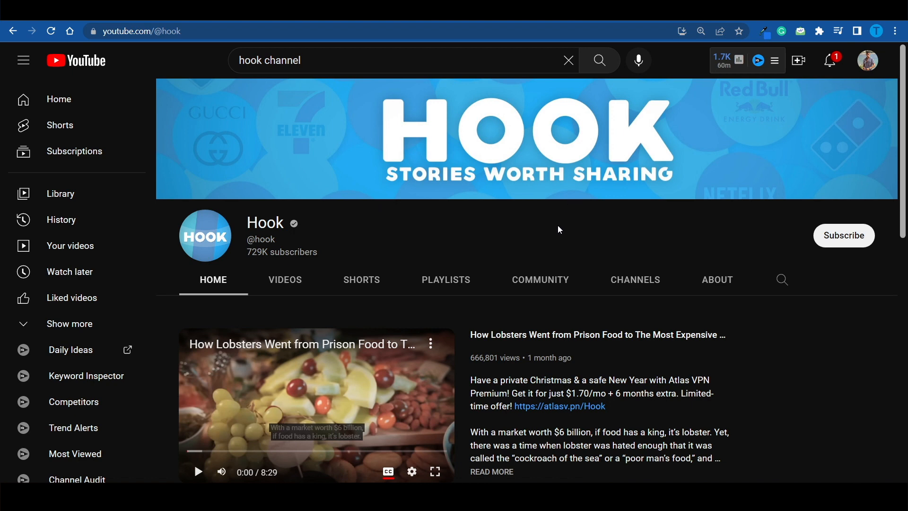
# - List the Hook channel's uploaded videos and browse through the recent titles
pyautogui.click(284, 280)
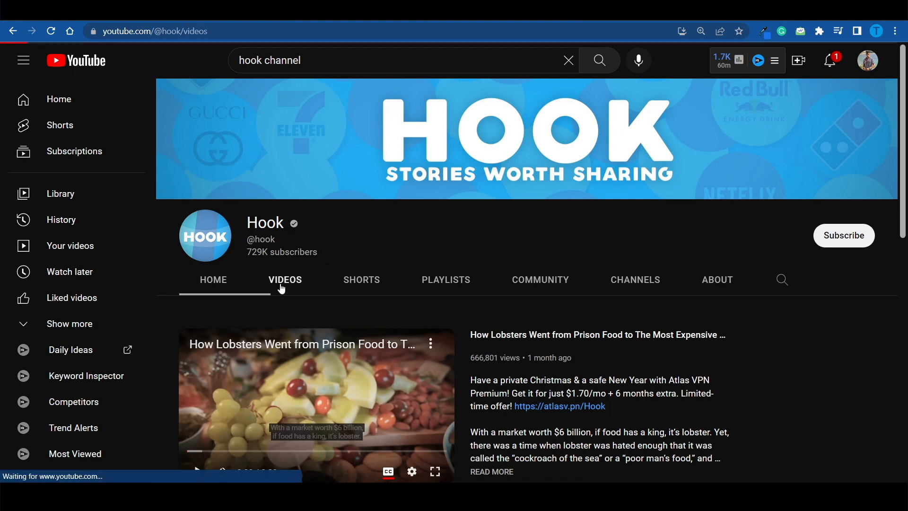
pyautogui.click(285, 280)
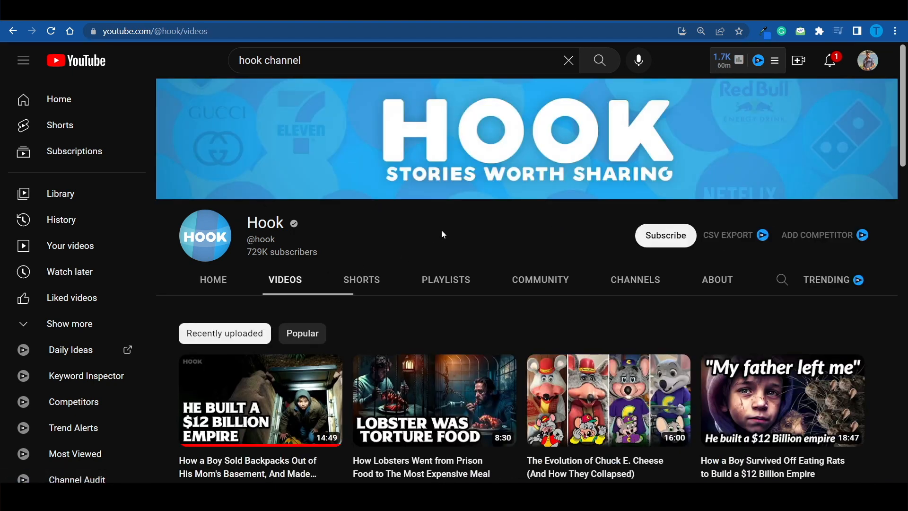
pyautogui.moveTo(891, 320)
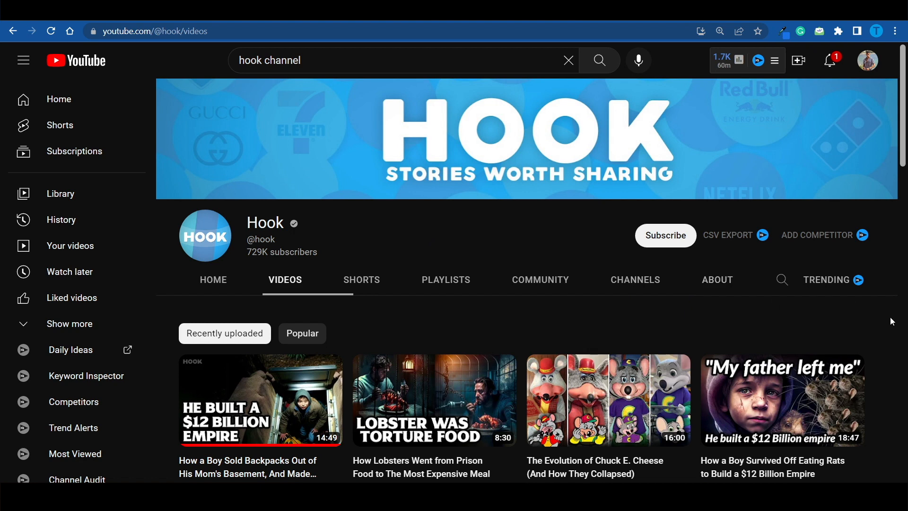
pyautogui.scroll(-3)
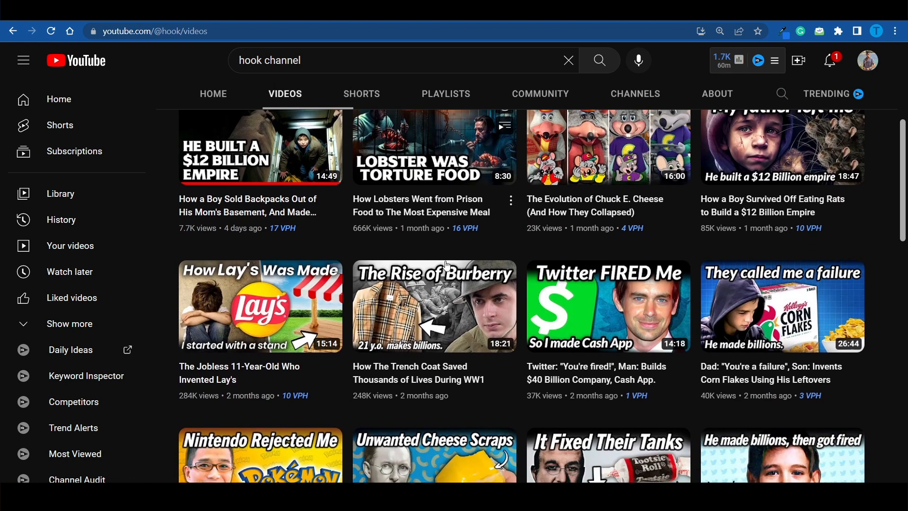
pyautogui.scroll(-3)
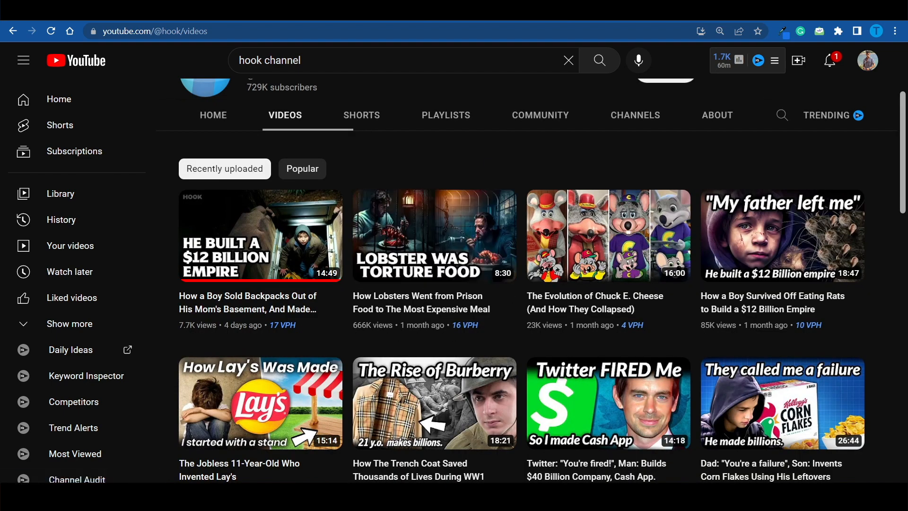
# - Check the channel's About stats: joined Apr 6, 2019 with 97,887,629 views
pyautogui.click(717, 115)
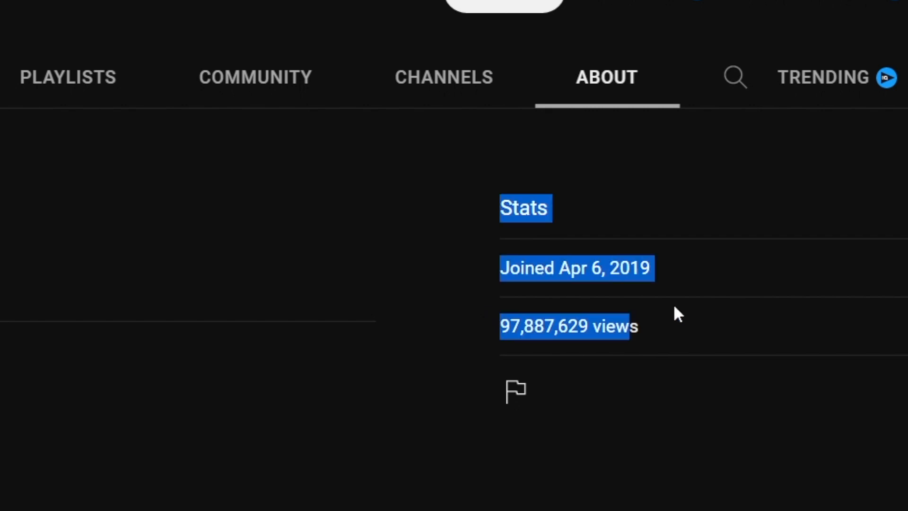
pyautogui.click(614, 345)
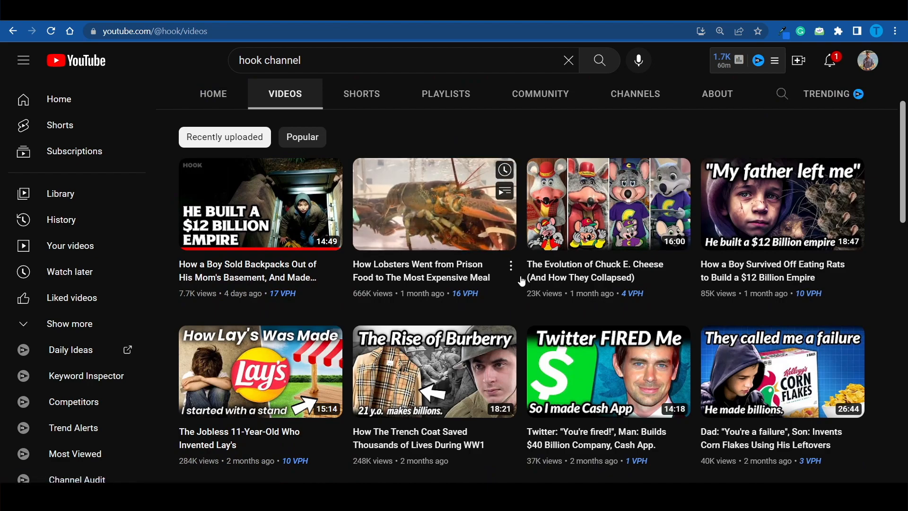
pyautogui.scroll(-3)
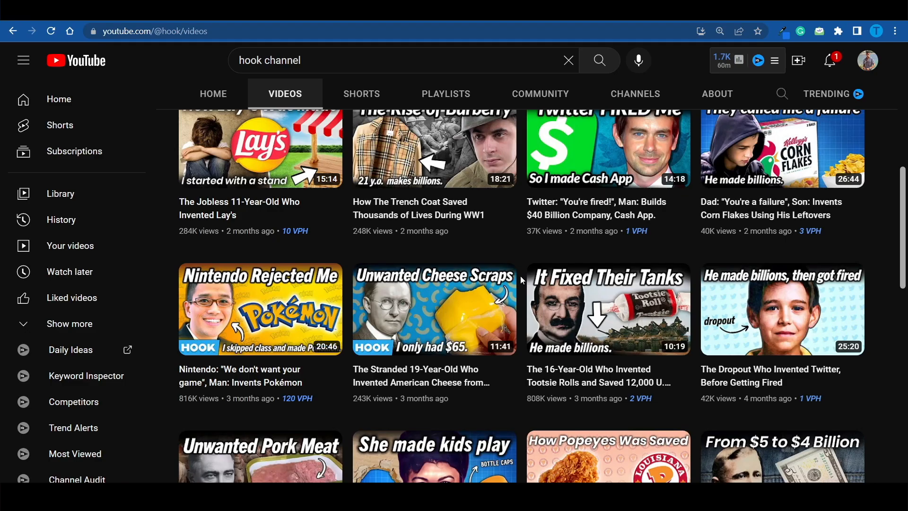
pyautogui.scroll(-3)
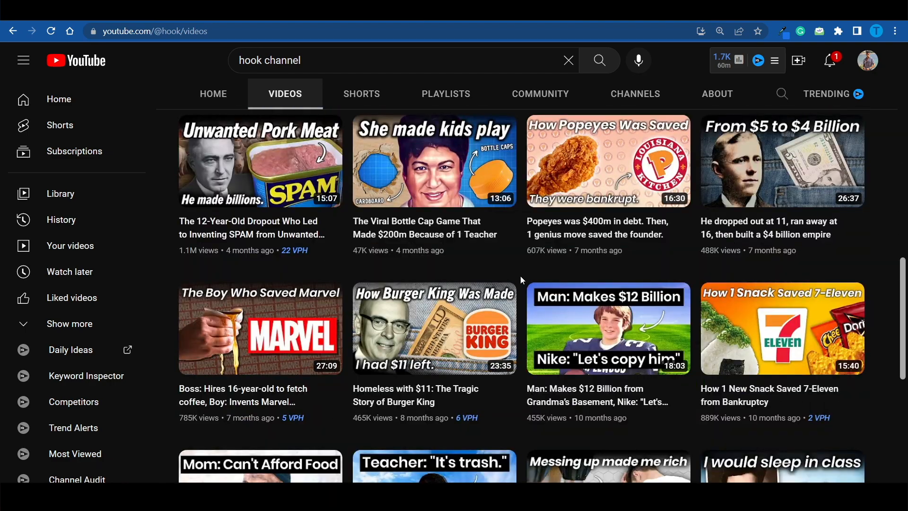
pyautogui.scroll(-3)
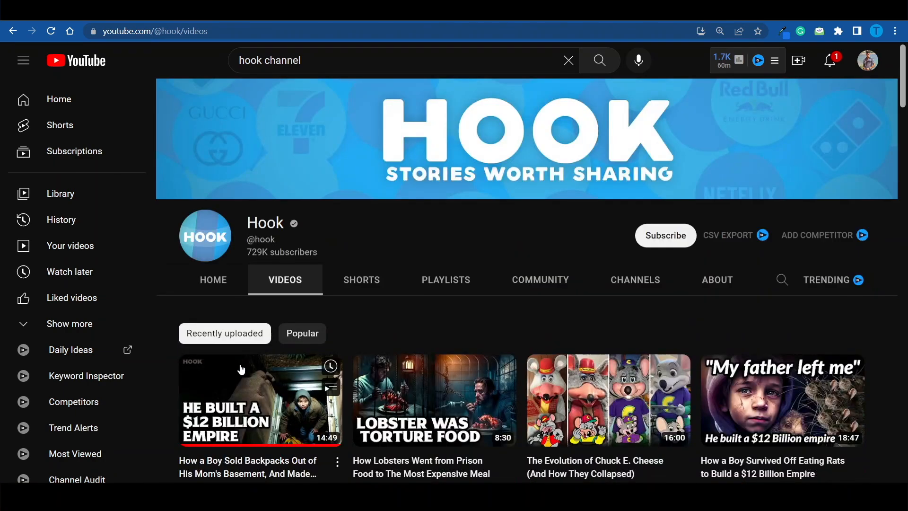
pyautogui.click(301, 333)
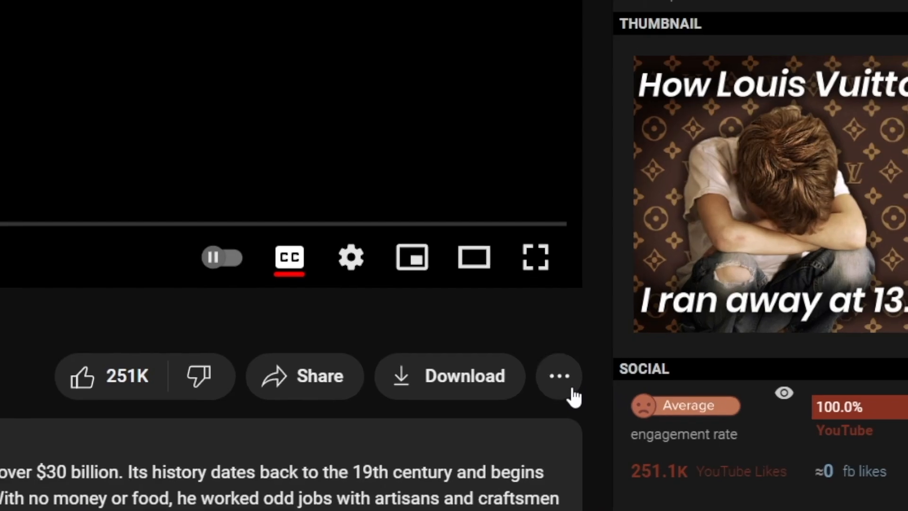
# - Show the Louis Vuitton video's transcript with timestamps hidden and reach its text for selection
pyautogui.click(557, 375)
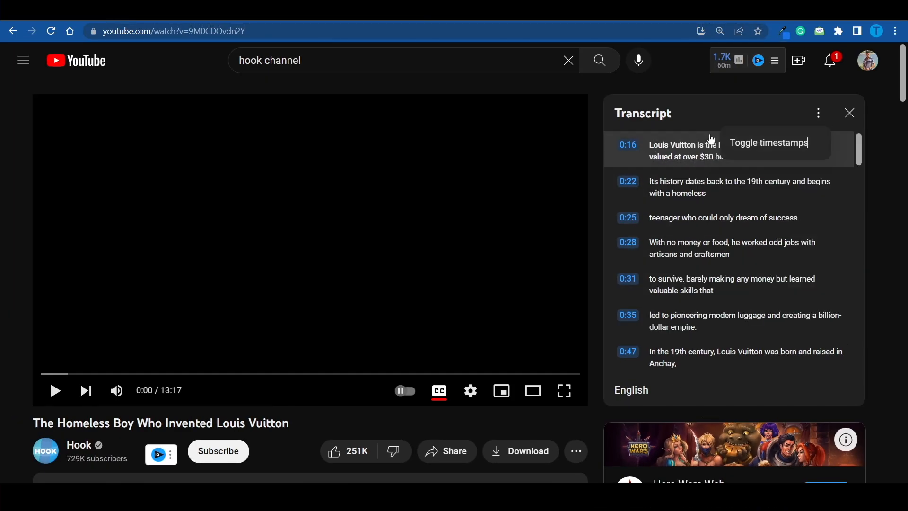
pyautogui.click(768, 142)
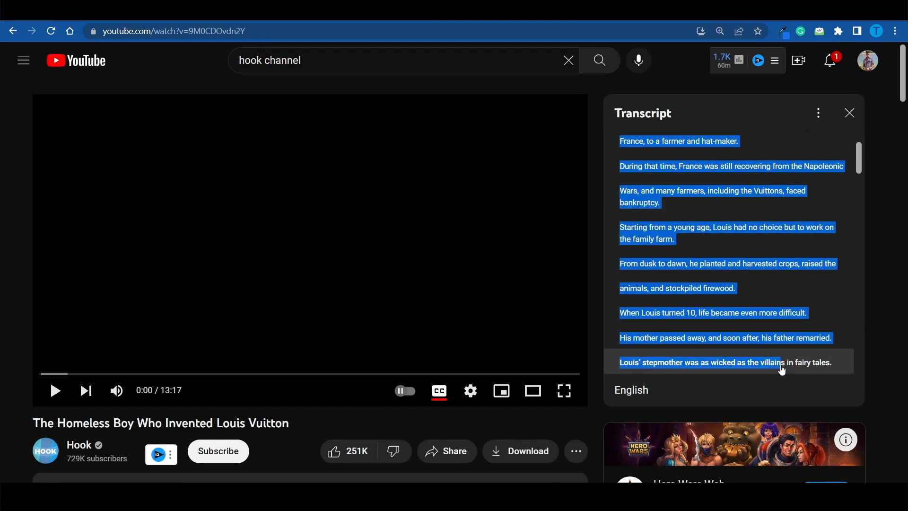
pyautogui.scroll(-3)
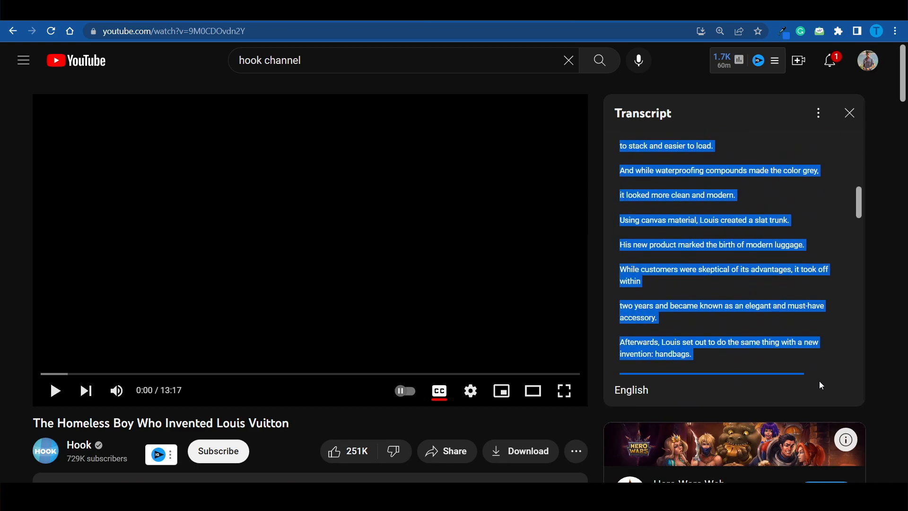
pyautogui.scroll(-3)
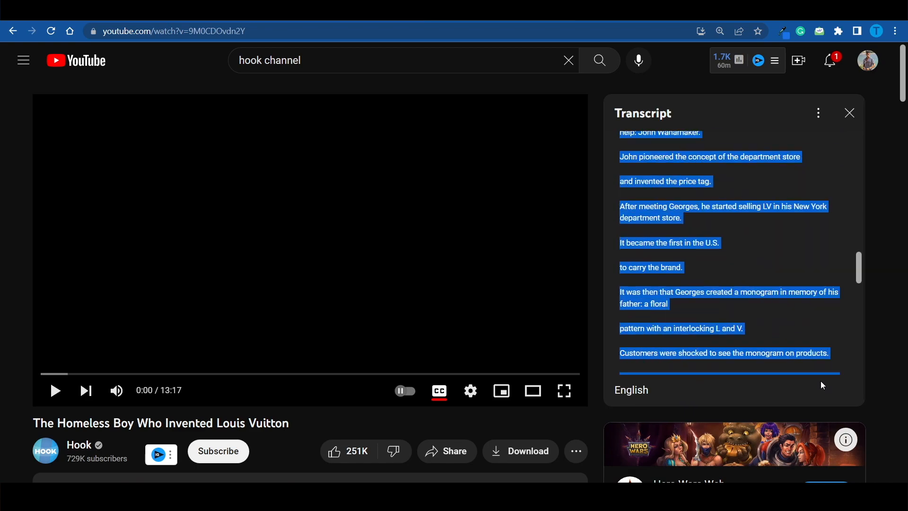
pyautogui.scroll(-3)
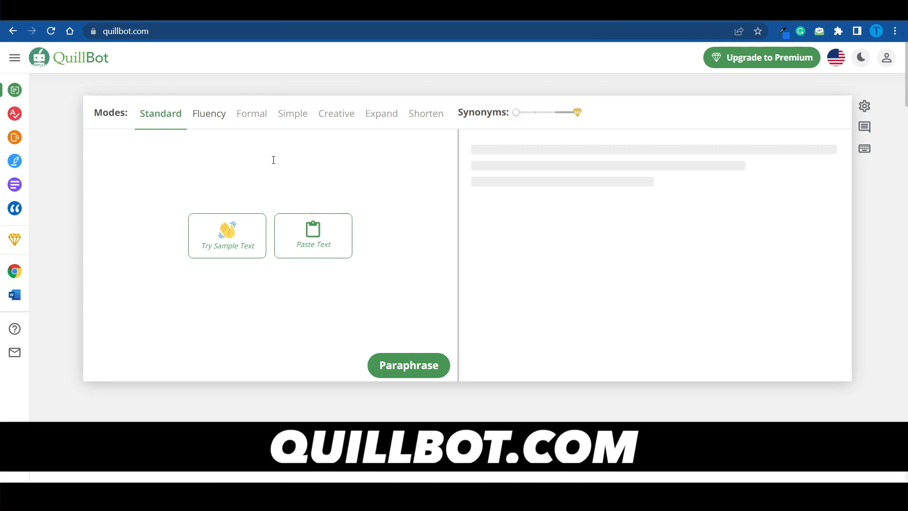
# - Paraphrase the pasted Louis Vuitton transcript opening in QuillBot's Standard mode into a 72-word version
pyautogui.scroll(-3)
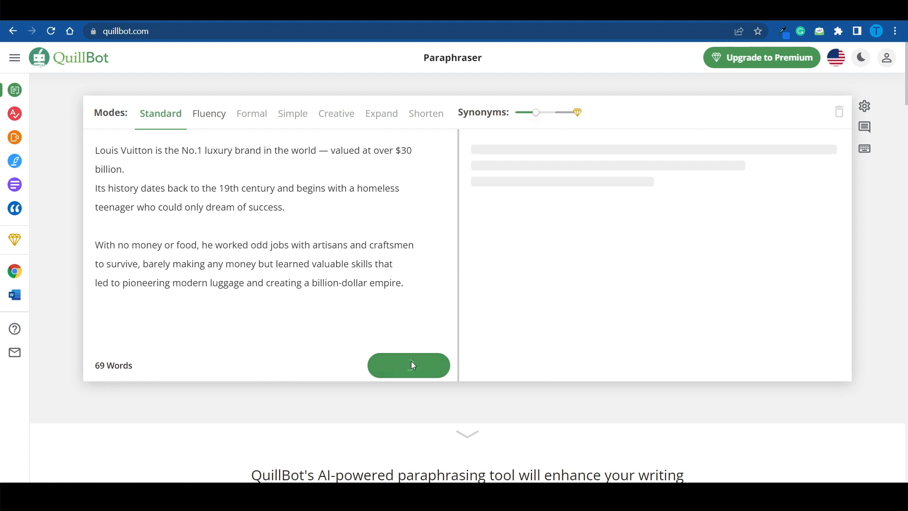
pyautogui.click(409, 365)
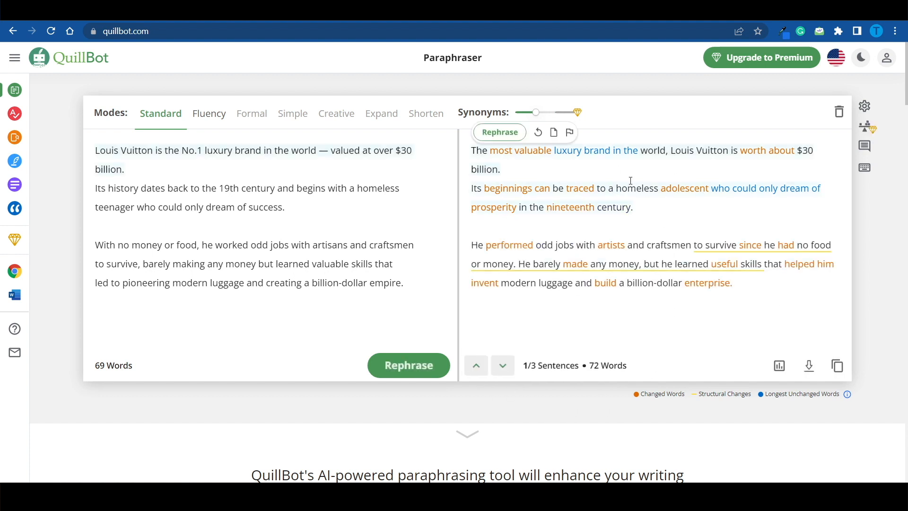
pyautogui.moveTo(772, 202)
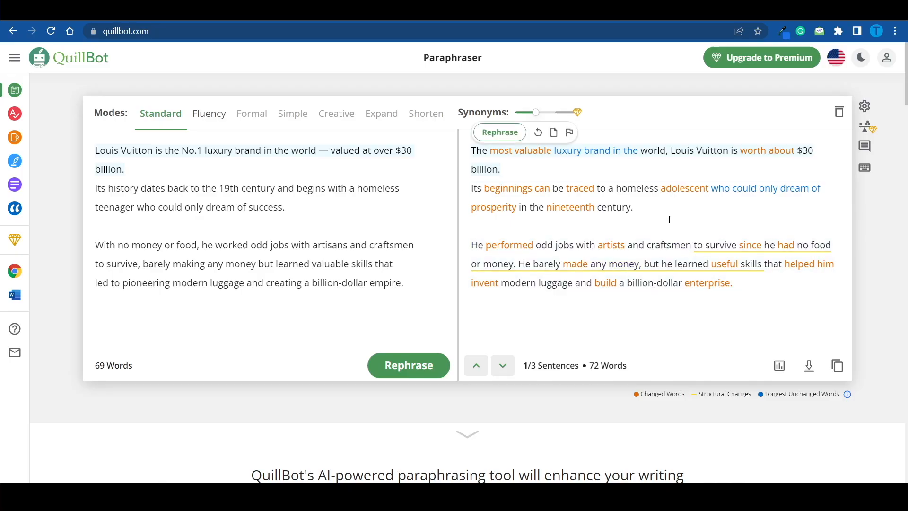
pyautogui.moveTo(95, 71)
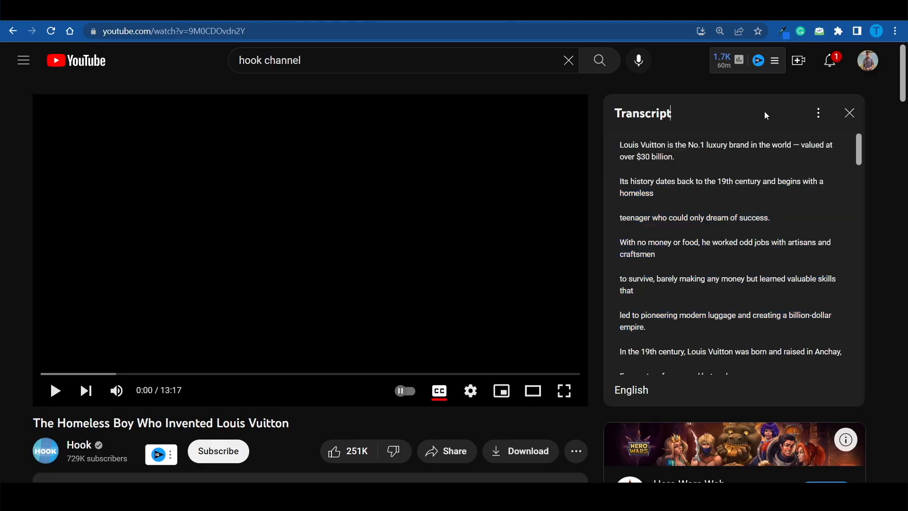
pyautogui.moveTo(785, 295)
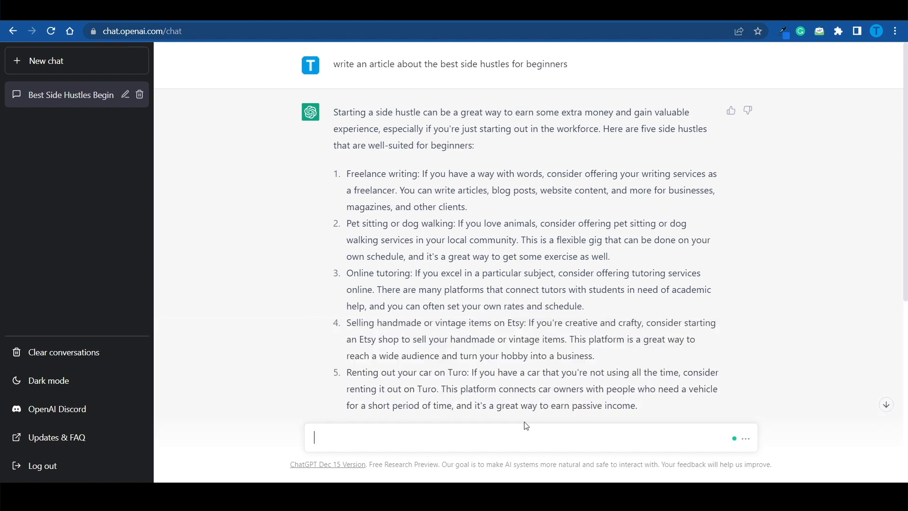
# - Read ChatGPT's engaging rewrite titled 'Louis Vuitton: The Billion-Dollar Empire Born from Humble Beginnings'
pyautogui.scroll(-3)
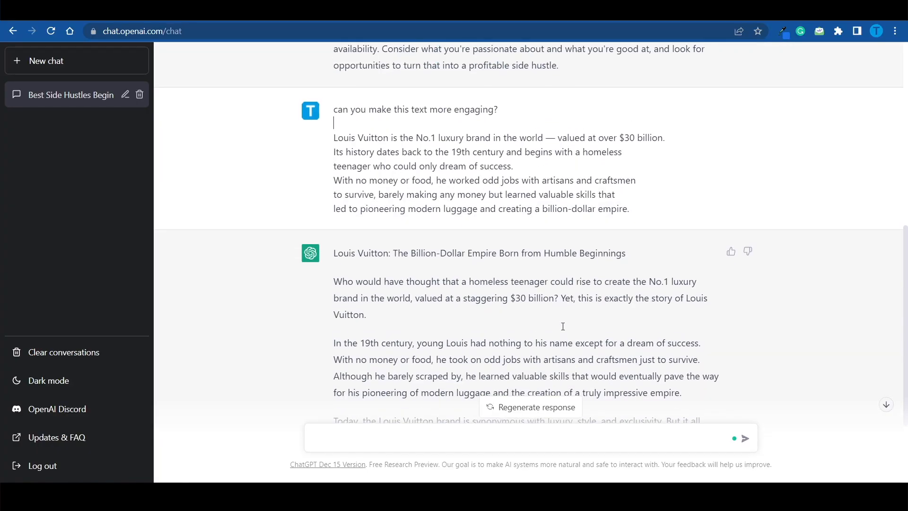
pyautogui.scroll(-3)
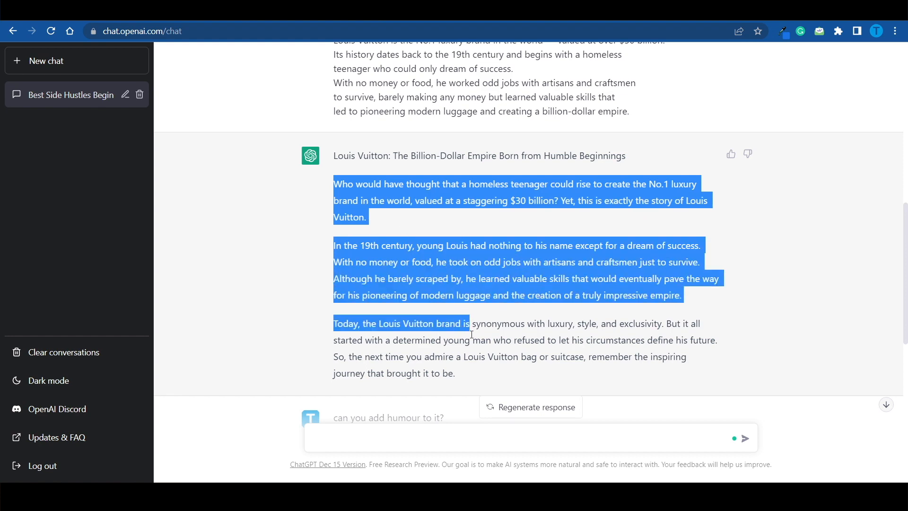
# - Select the opening paragraphs of ChatGPT's Louis Vuitton rewrite before asking to add humour
pyautogui.click(413, 287)
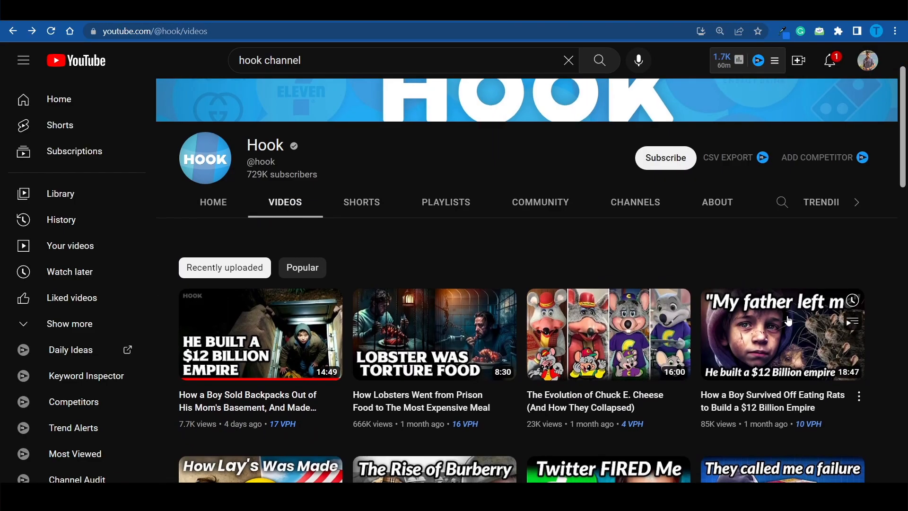
# - Scroll down the Hook channel's Videos page through its older uploads to the end
pyautogui.scroll(-3)
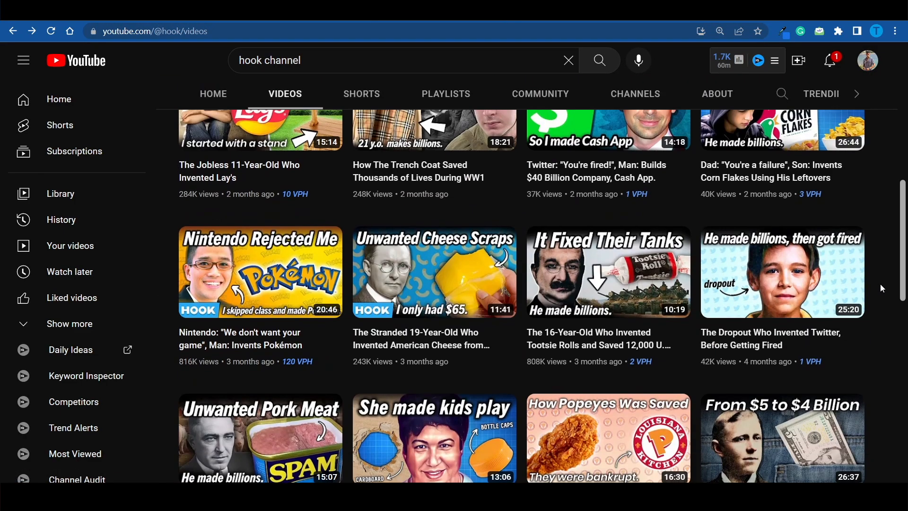
pyautogui.scroll(-3)
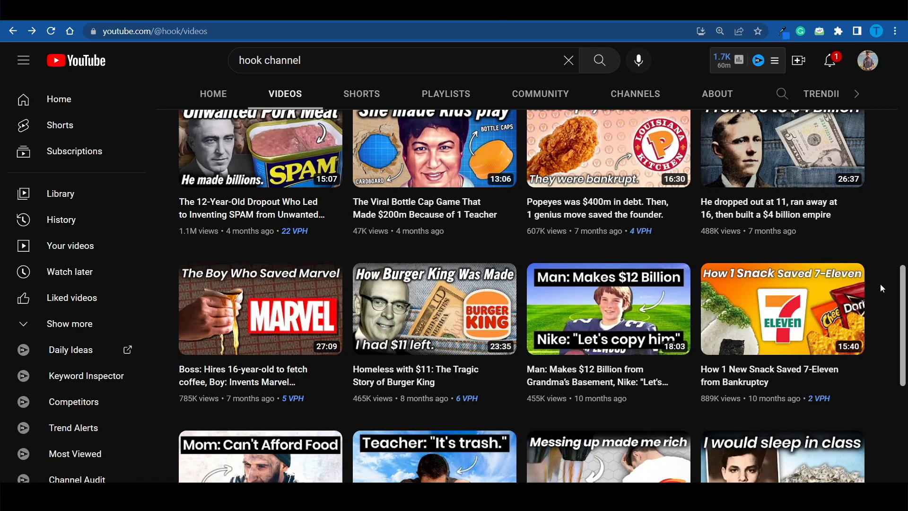
pyautogui.scroll(-3)
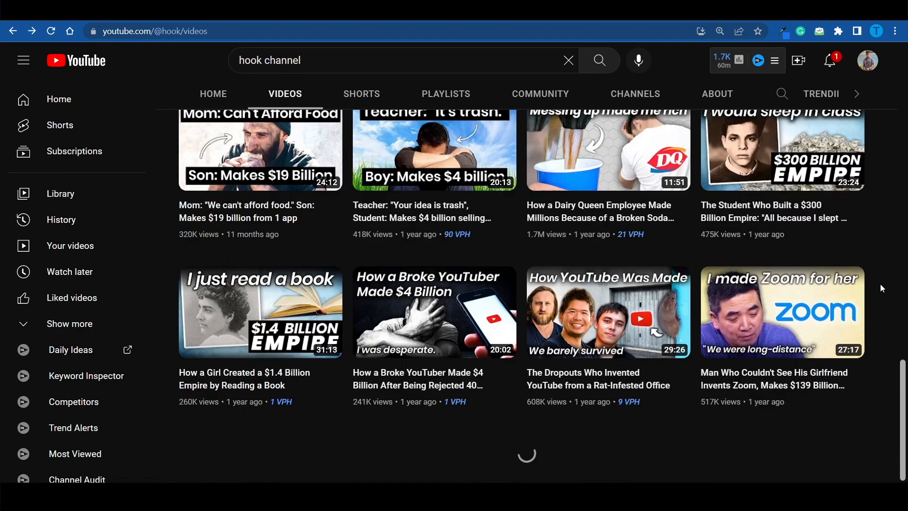
pyautogui.scroll(-3)
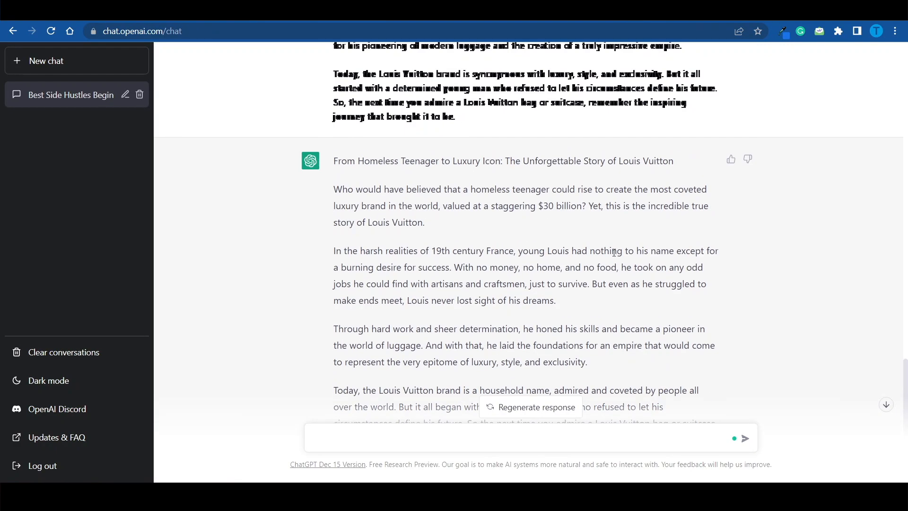
# - Scroll through the 'From Homeless Teenager to Luxury Icon' rewrite in the ChatGPT chat
pyautogui.scroll(-3)
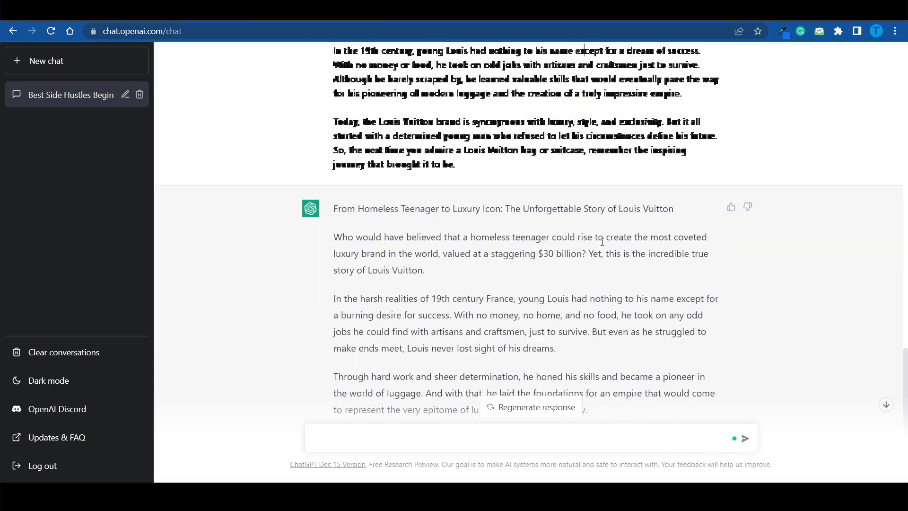
pyautogui.scroll(-3)
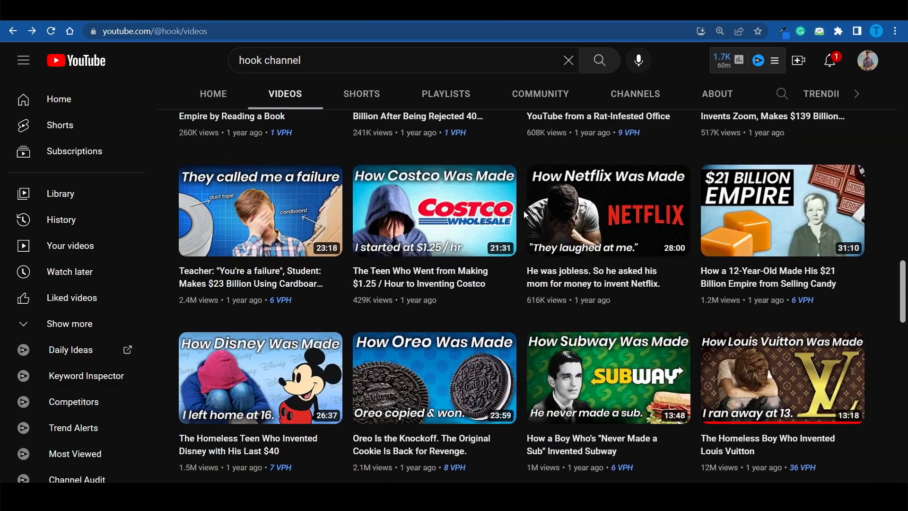
# - Scroll the Hook channel's Videos page down to older uploads like the Marvel and Burger King stories
pyautogui.scroll(-3)
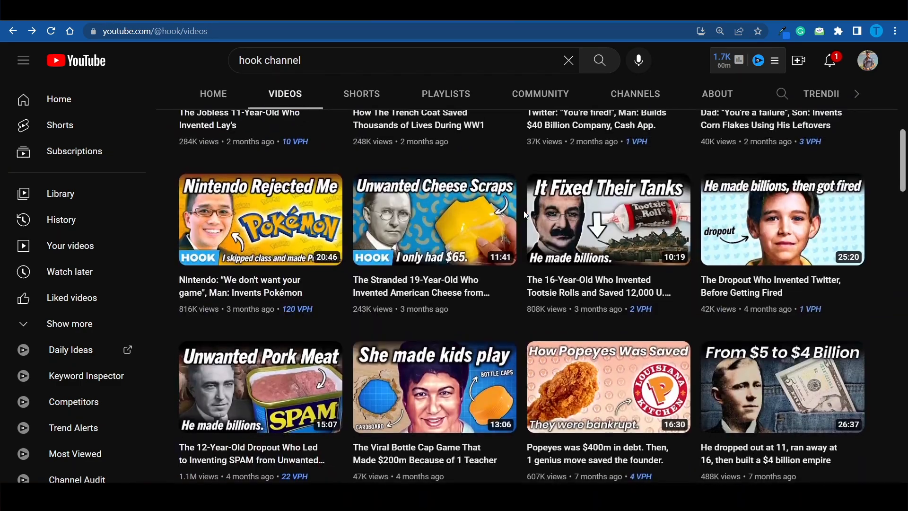
pyautogui.scroll(-3)
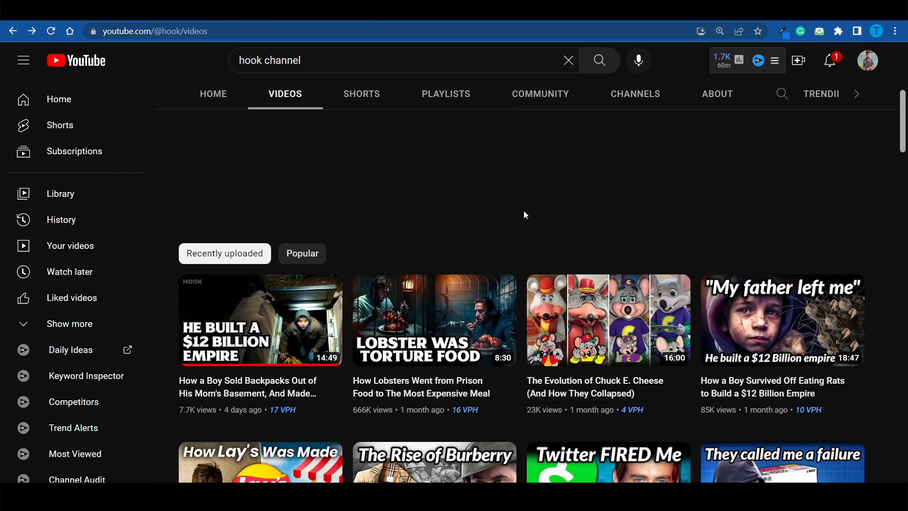
pyautogui.scroll(-3)
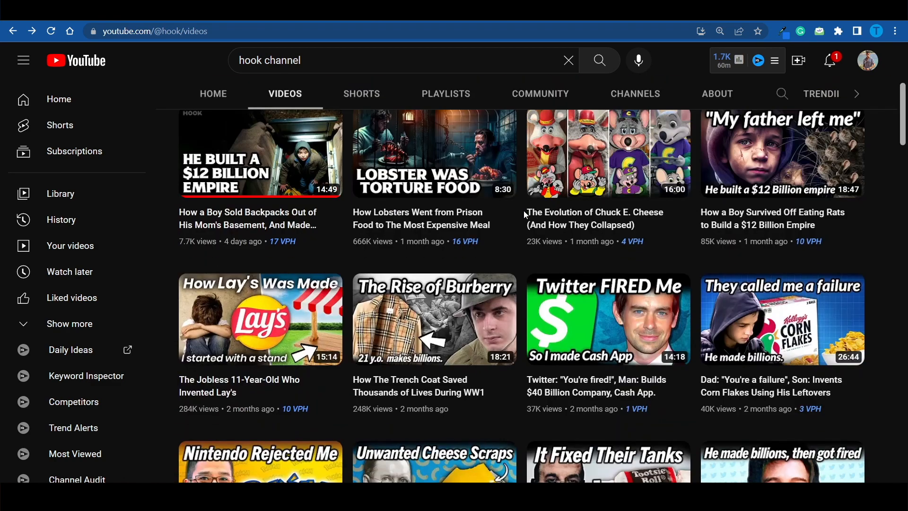
pyautogui.scroll(-3)
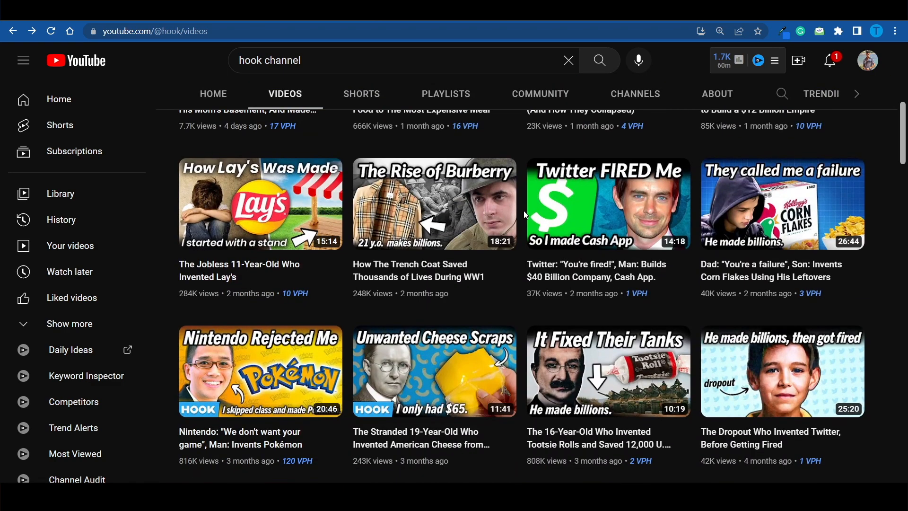
pyautogui.scroll(-3)
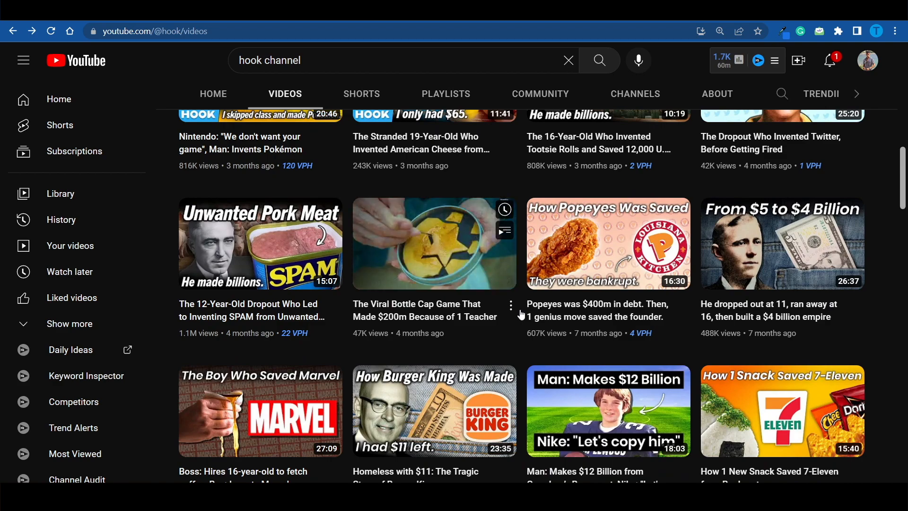
pyautogui.scroll(-3)
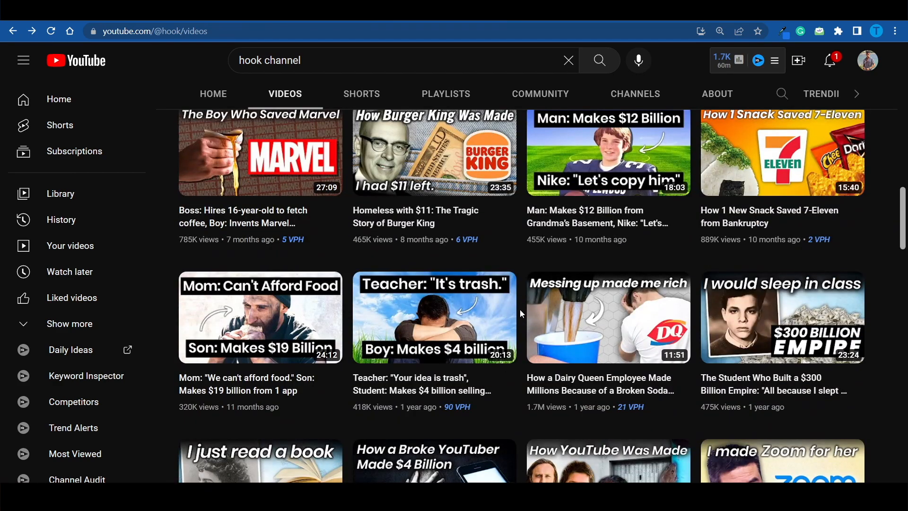